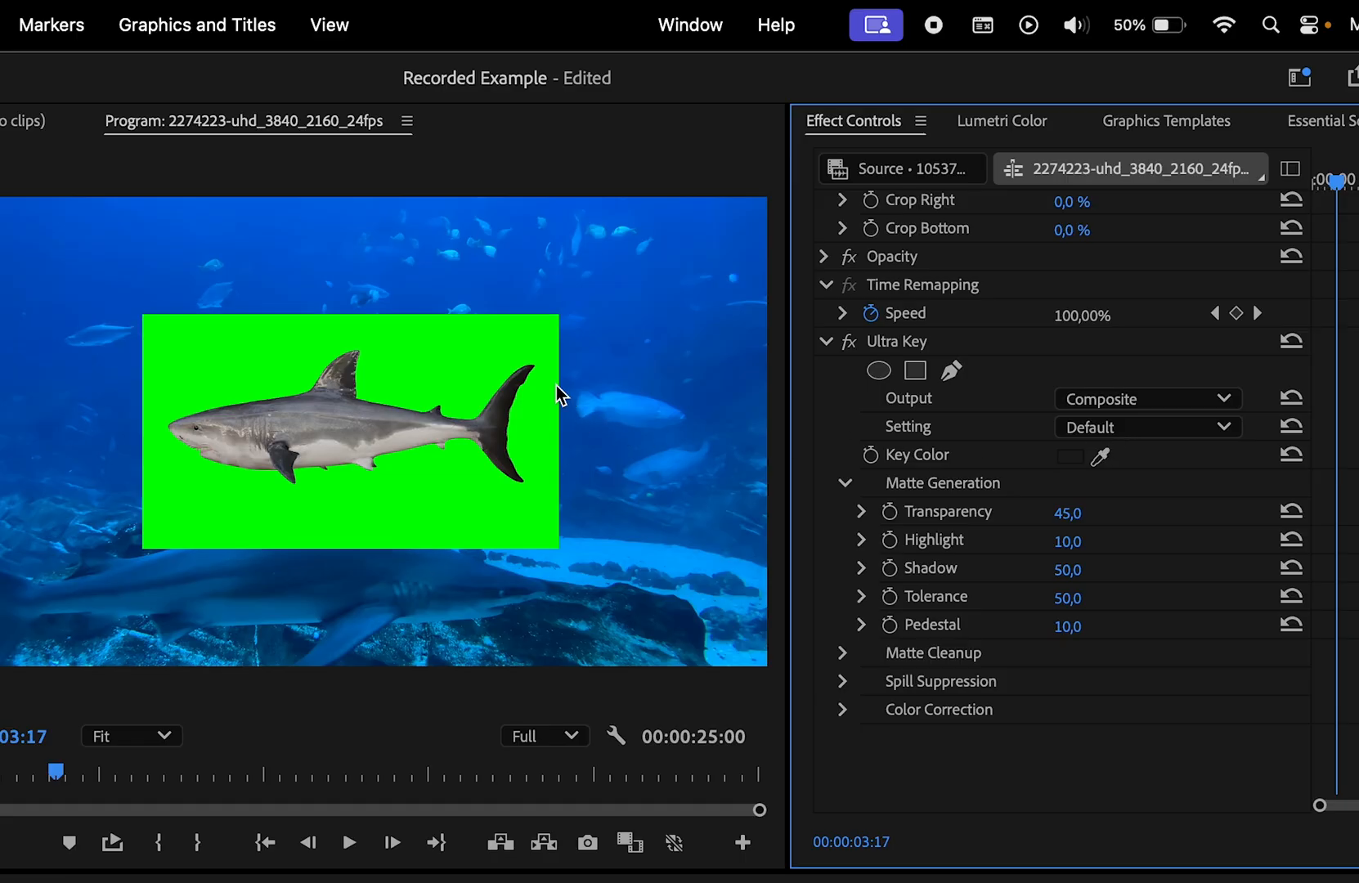
Step: Sample the green backdrop as the Ultra Key colour and settle Matte Transparency at 47.2
click(1099, 454)
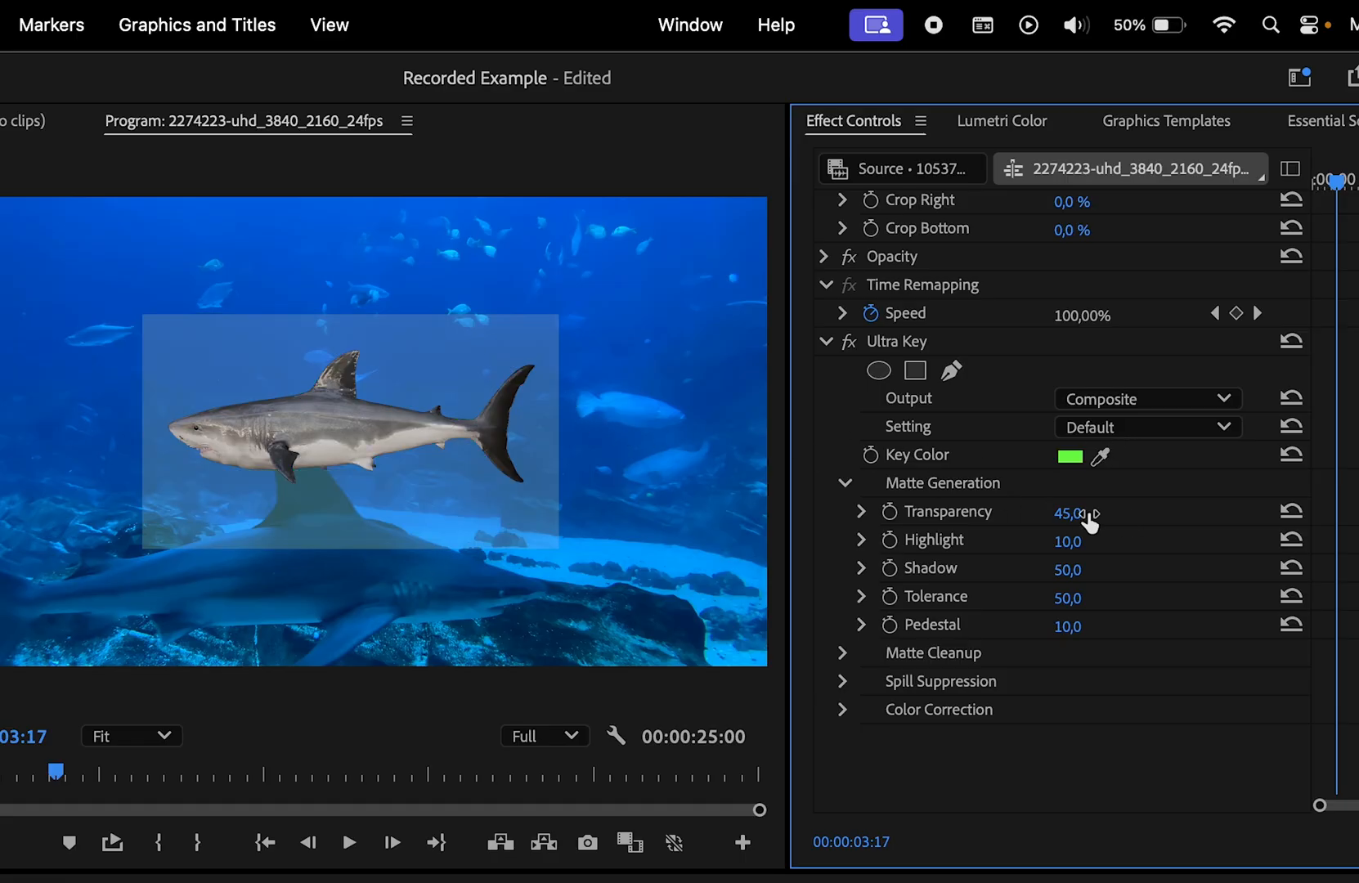
drag(1066, 511, 1081, 512)
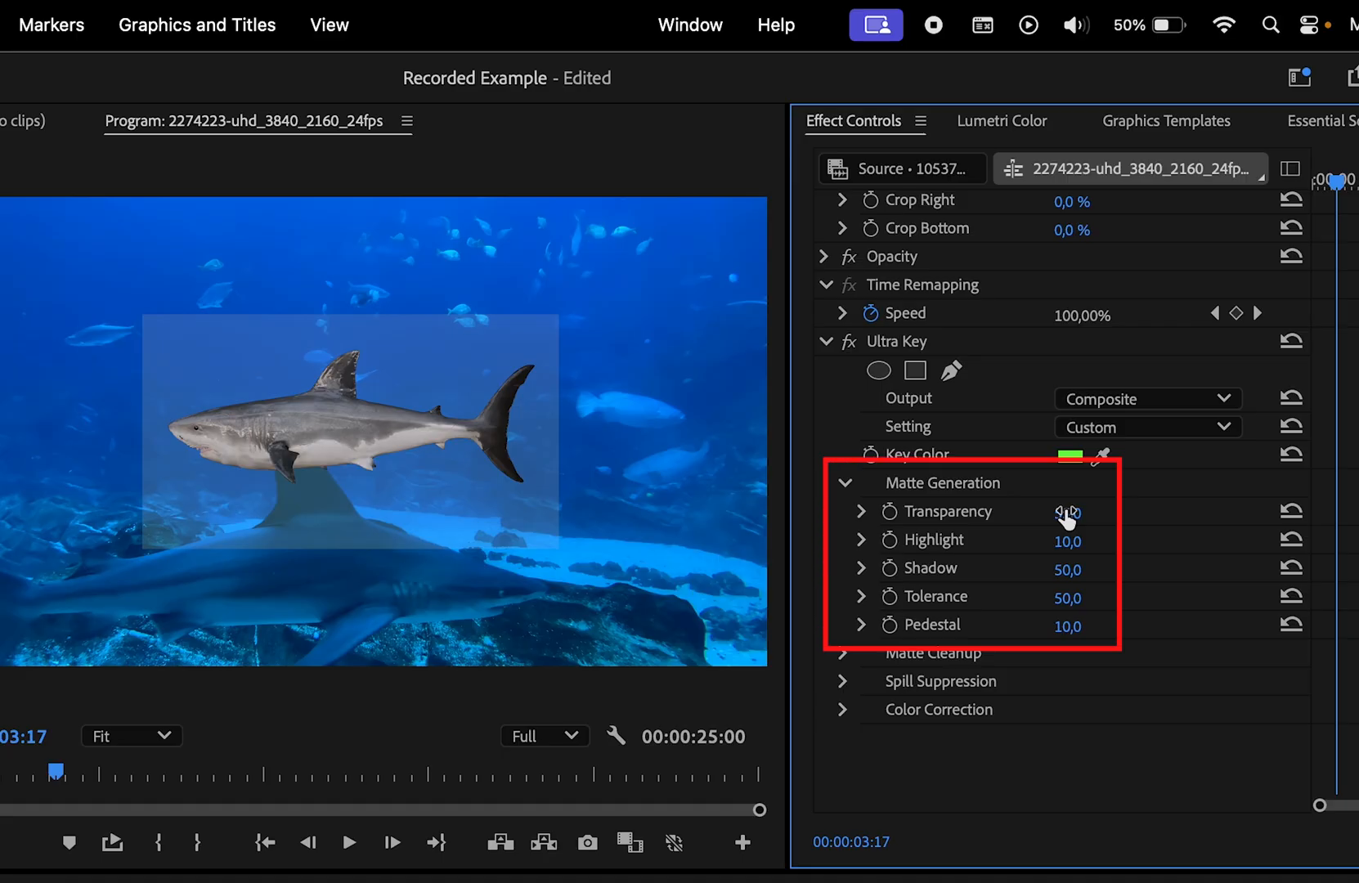
drag(1066, 512, 1093, 512)
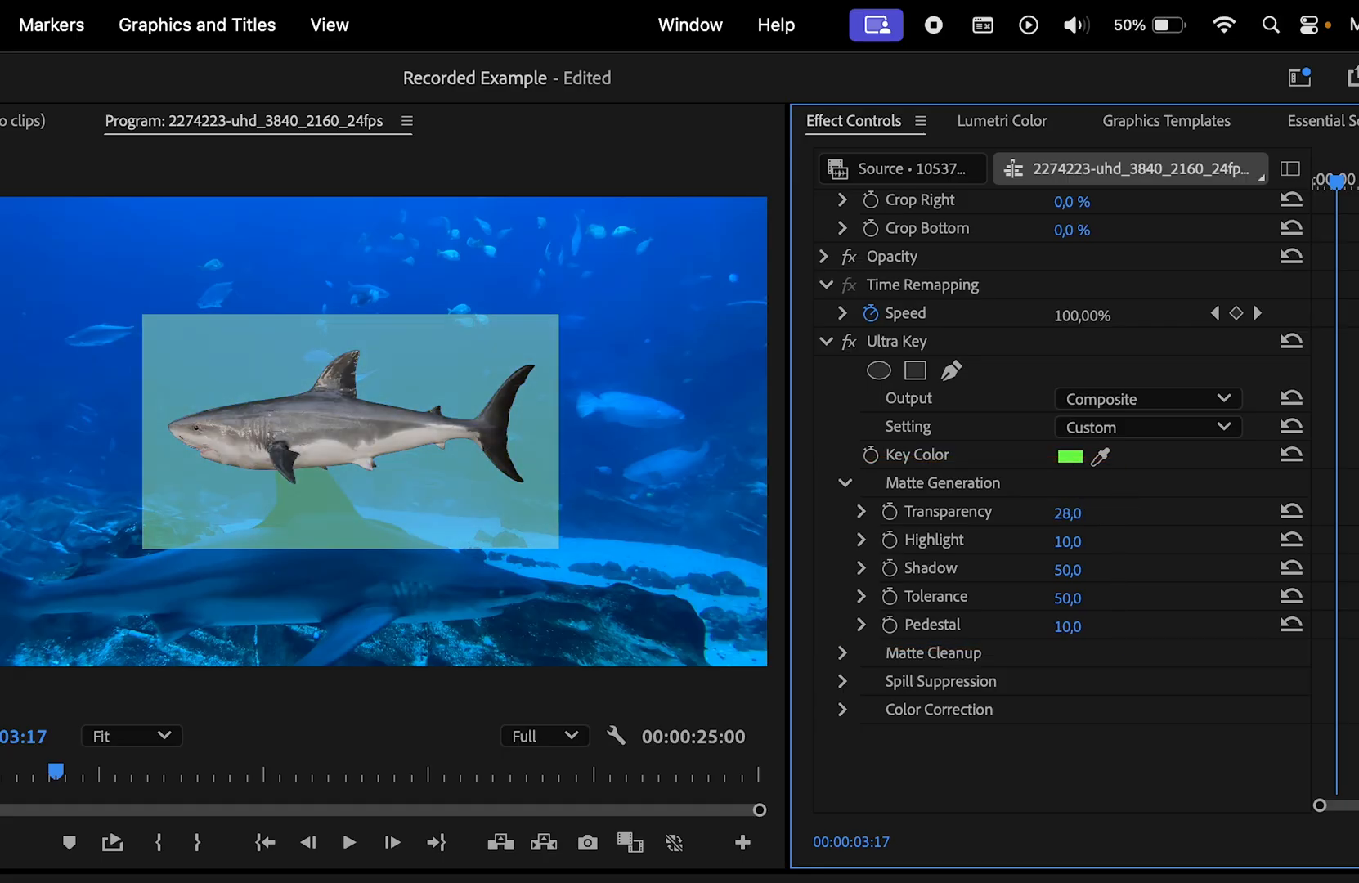
drag(1068, 512, 1086, 512)
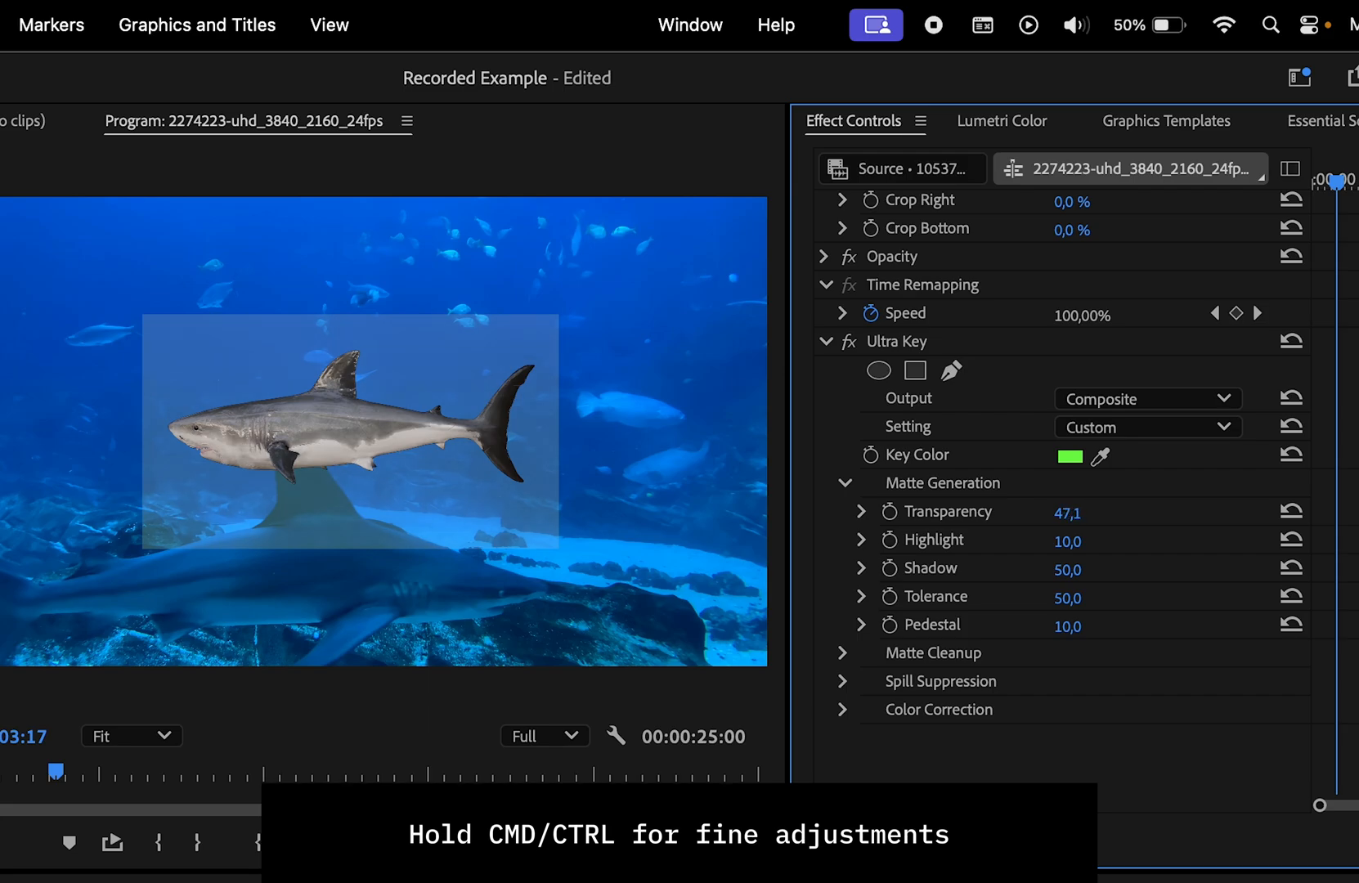
drag(1068, 512, 1073, 512)
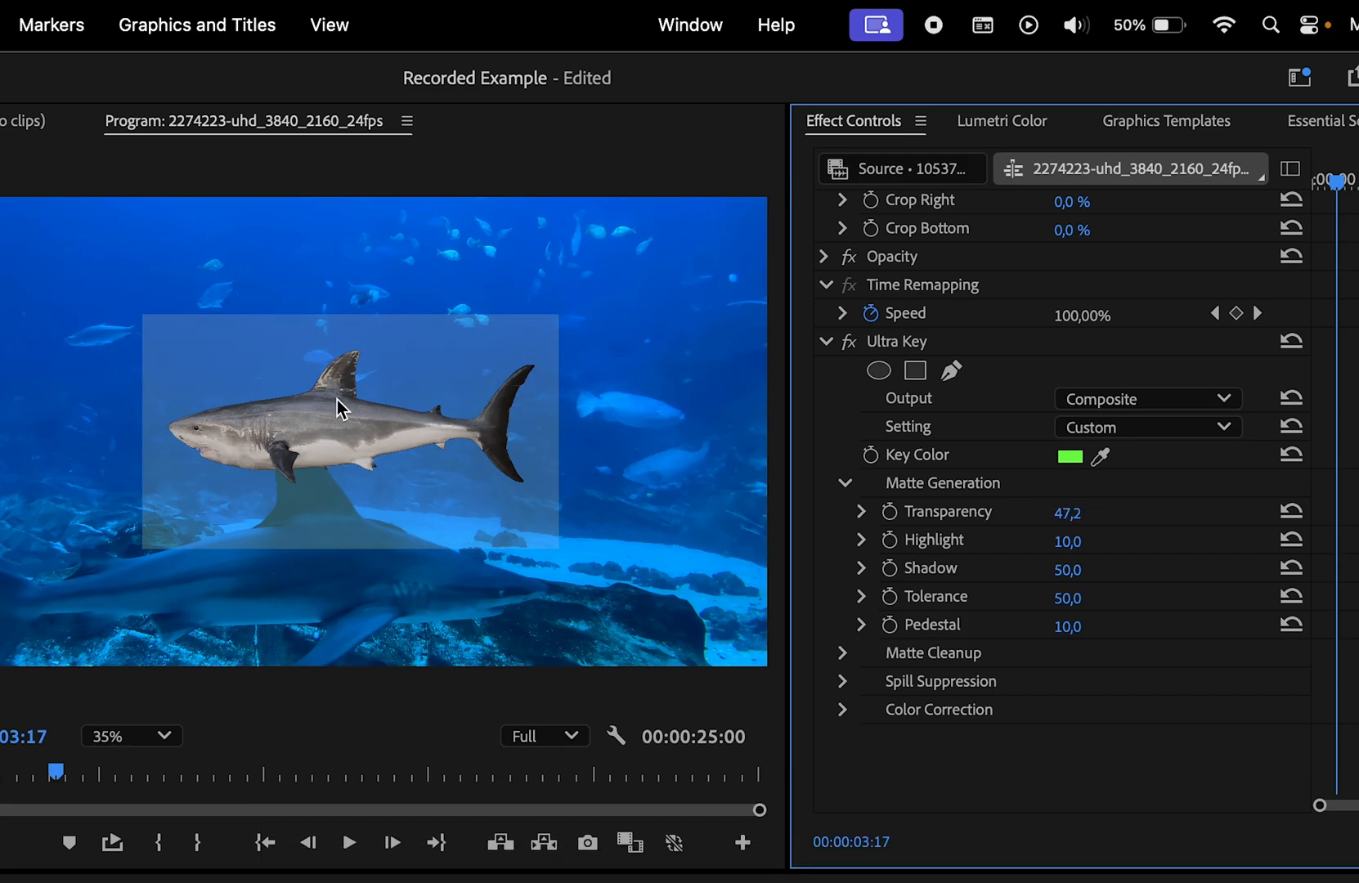
Step: Zoom the preview in and tune Shadow 36.7, Tolerance 71.5, Pedestal 60.7 to clear the box
click(131, 735)
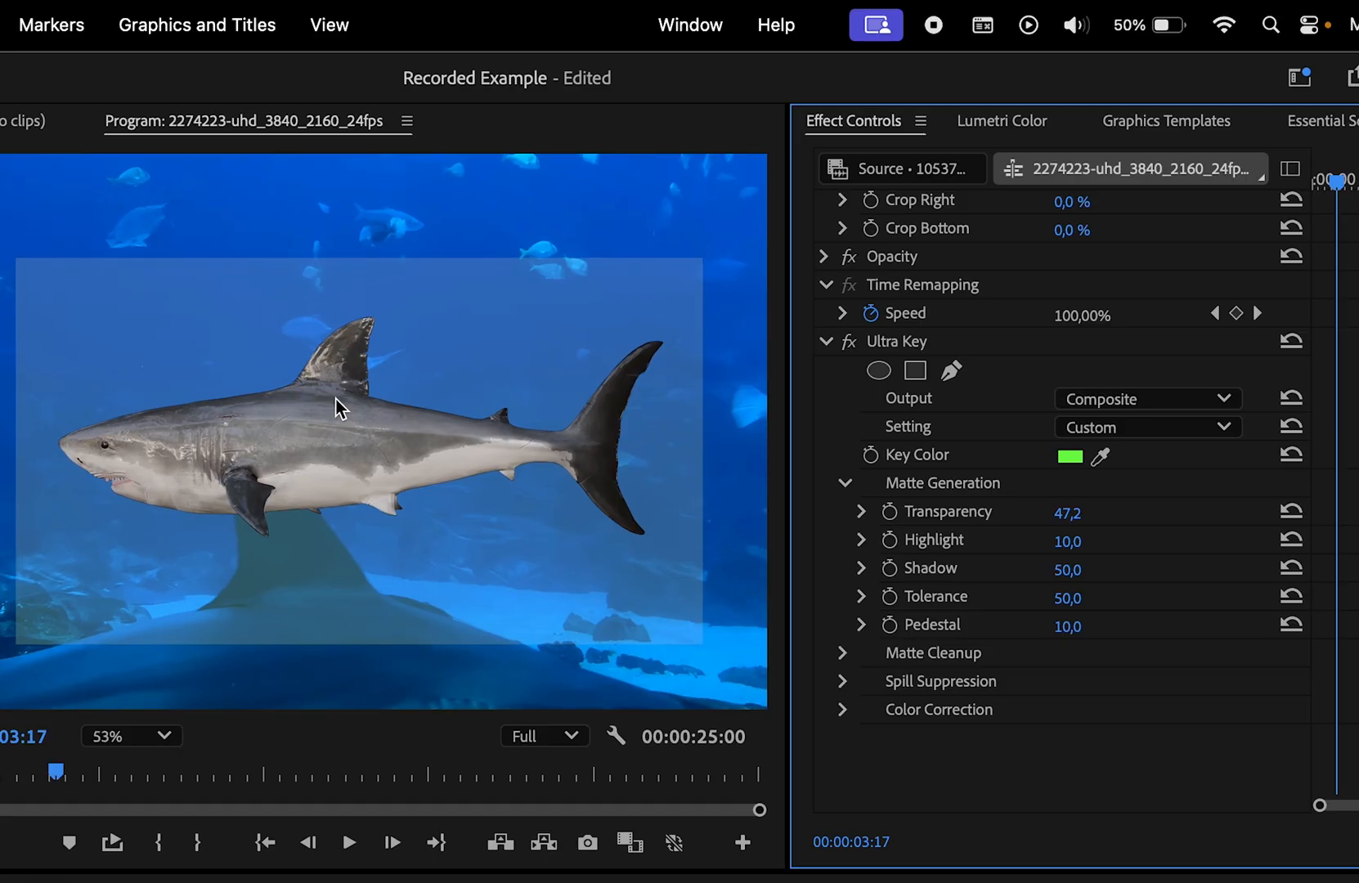
drag(1068, 511, 1048, 512)
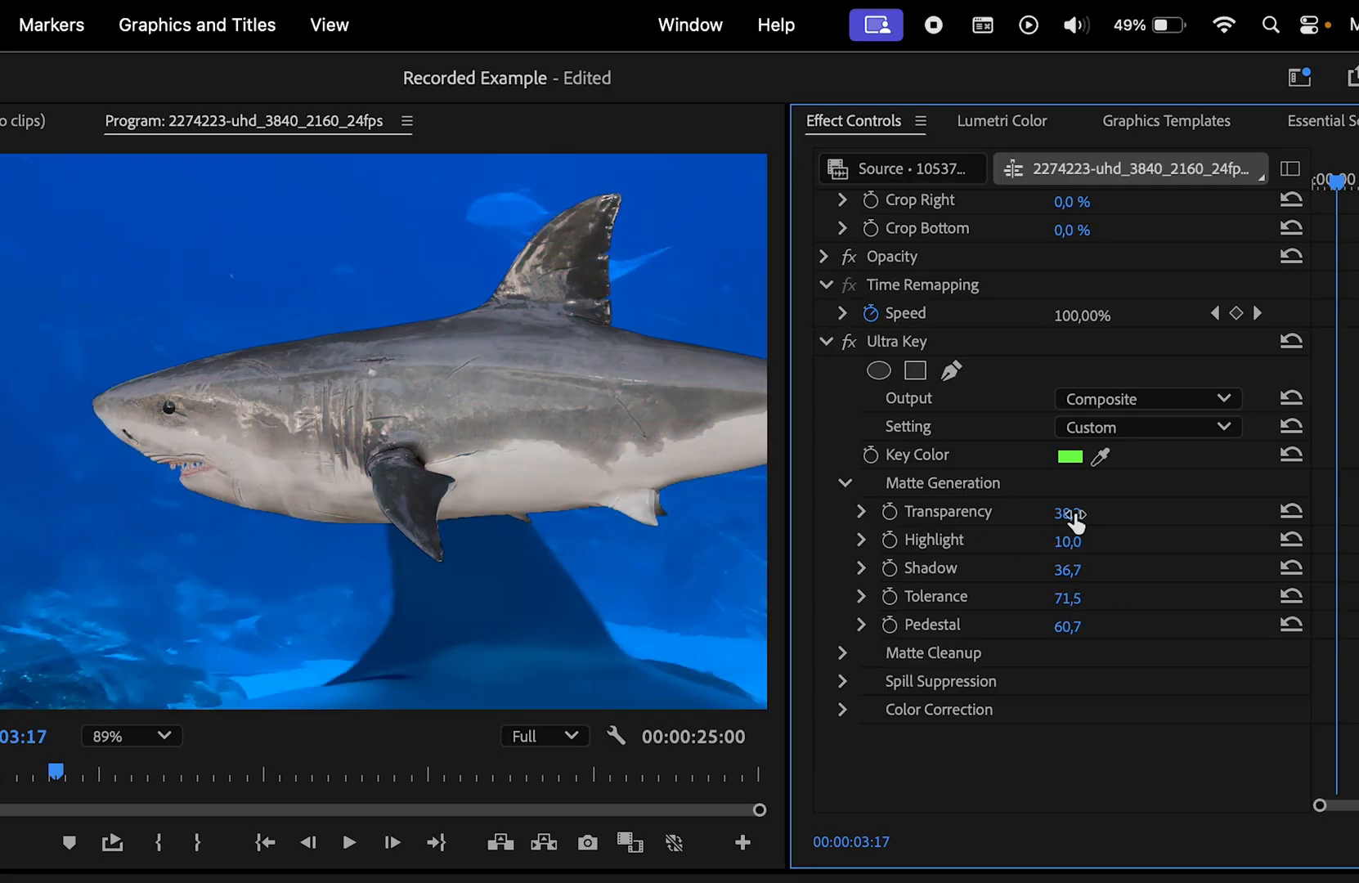
Step: Under Matte Cleanup, tighten edges with Choke 46.4 and Soften 39.4
click(842, 653)
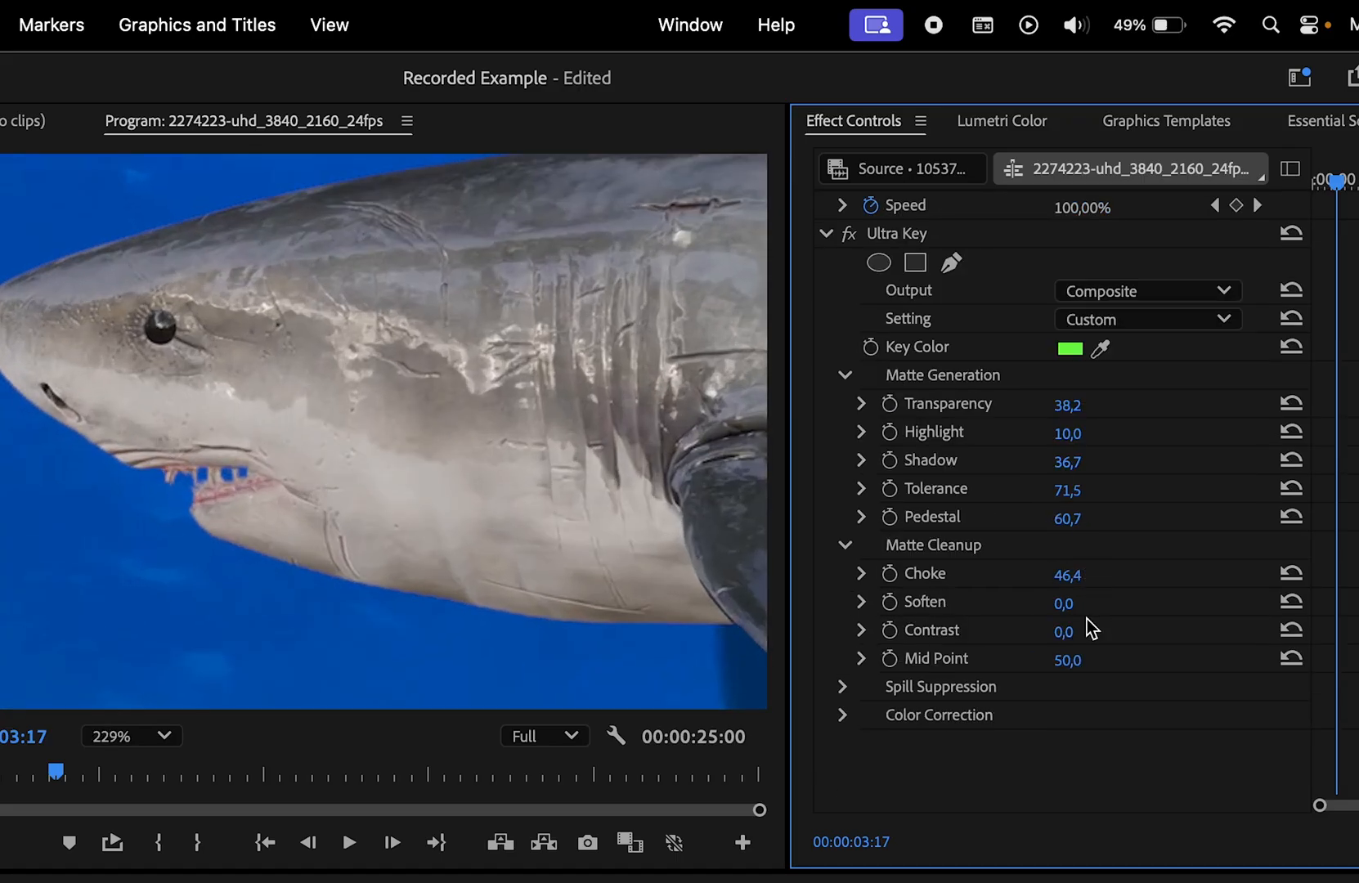
drag(1063, 602, 1101, 602)
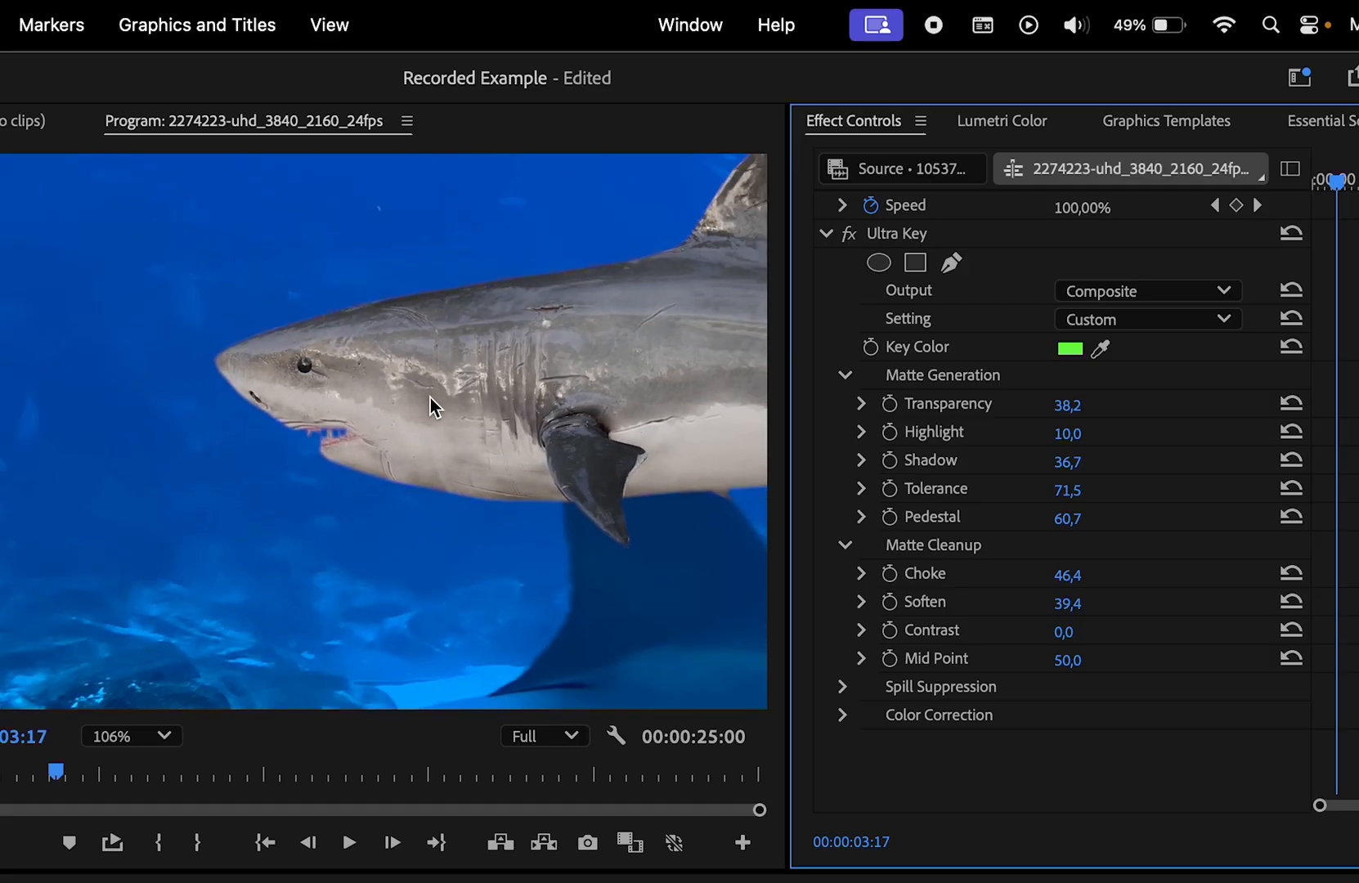
click(129, 736)
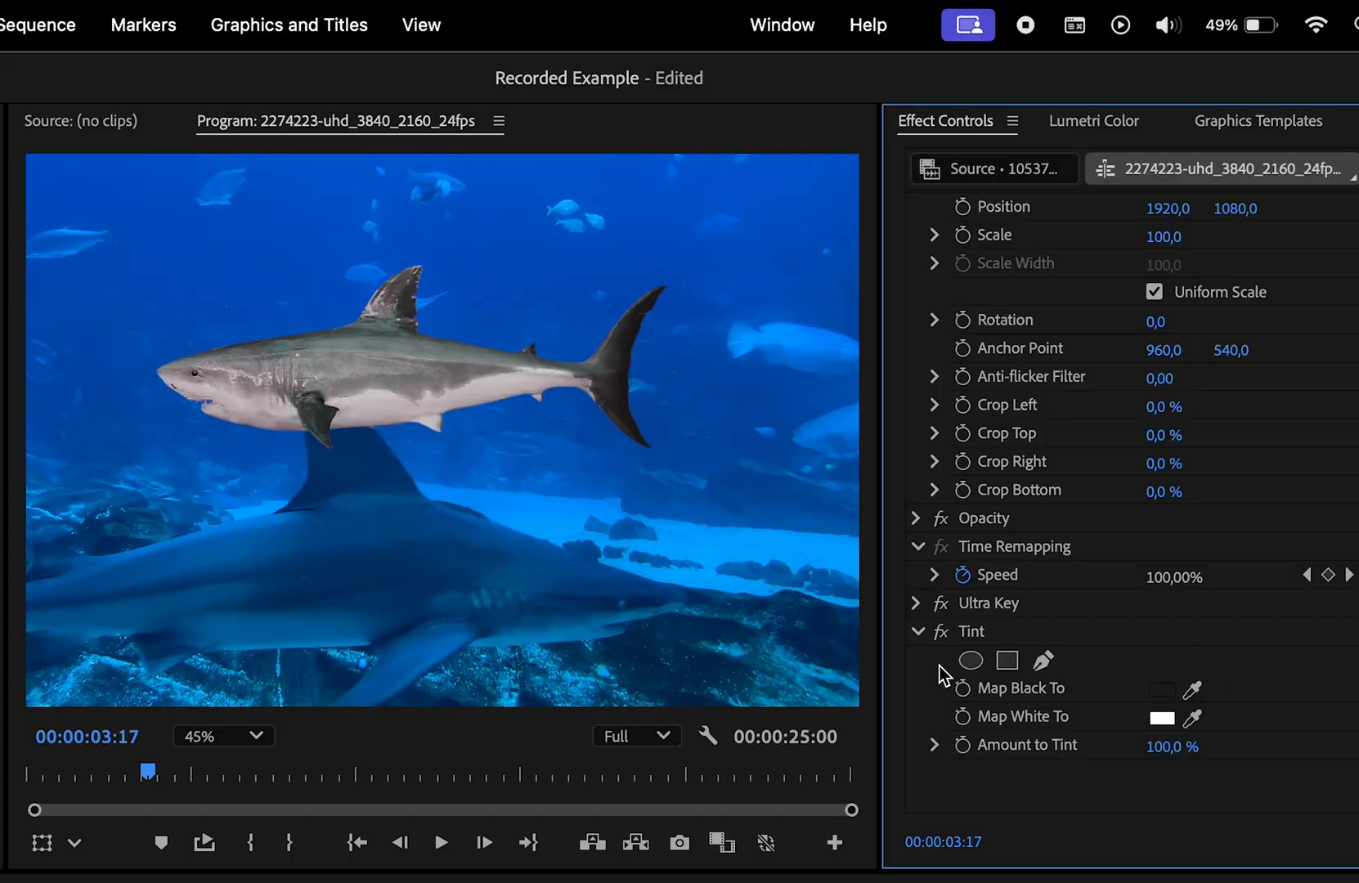
Step: Map the Tint effect's blacks to dark blue and whites to blue, then collapse it
click(1162, 689)
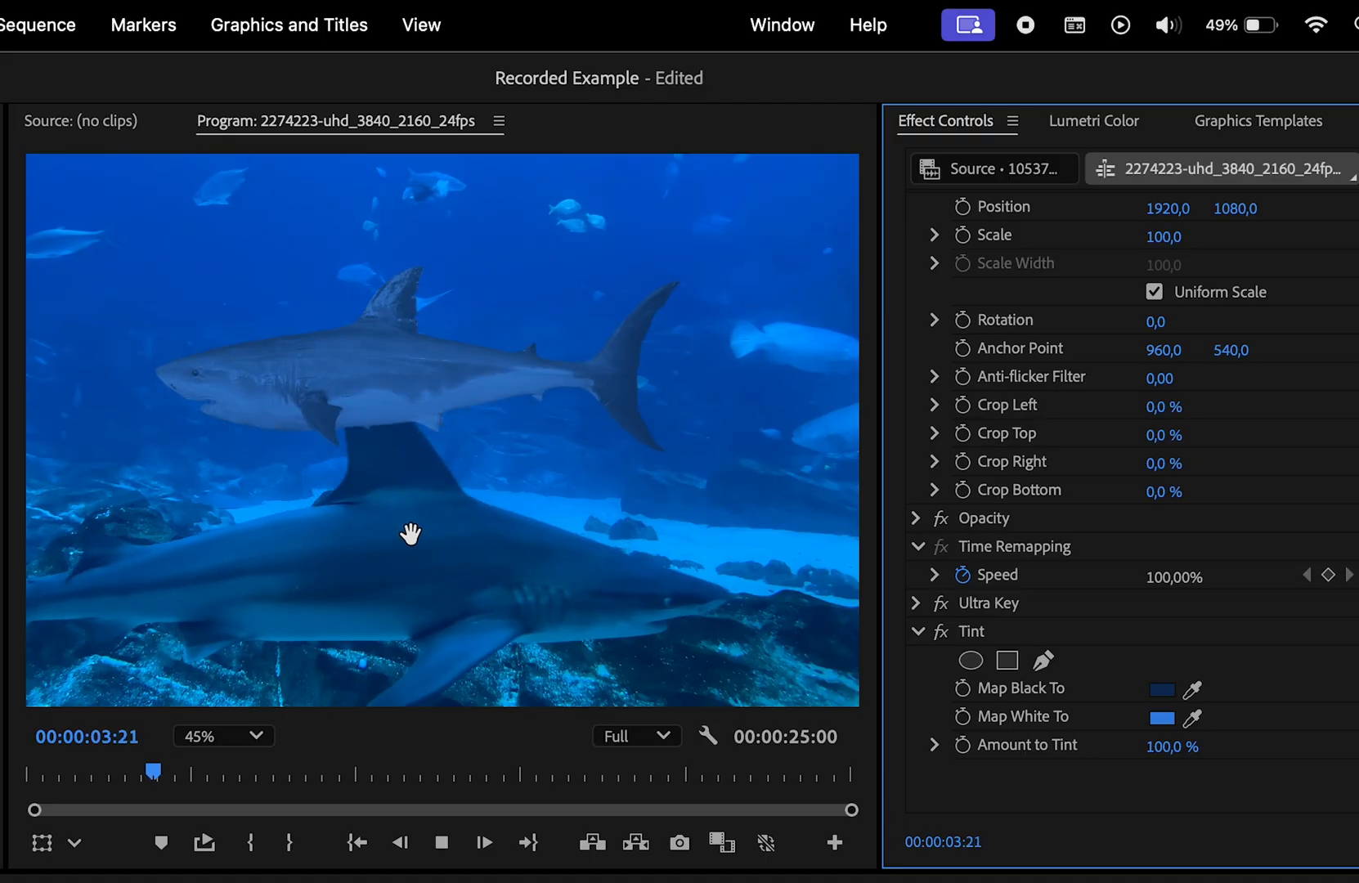
click(440, 842)
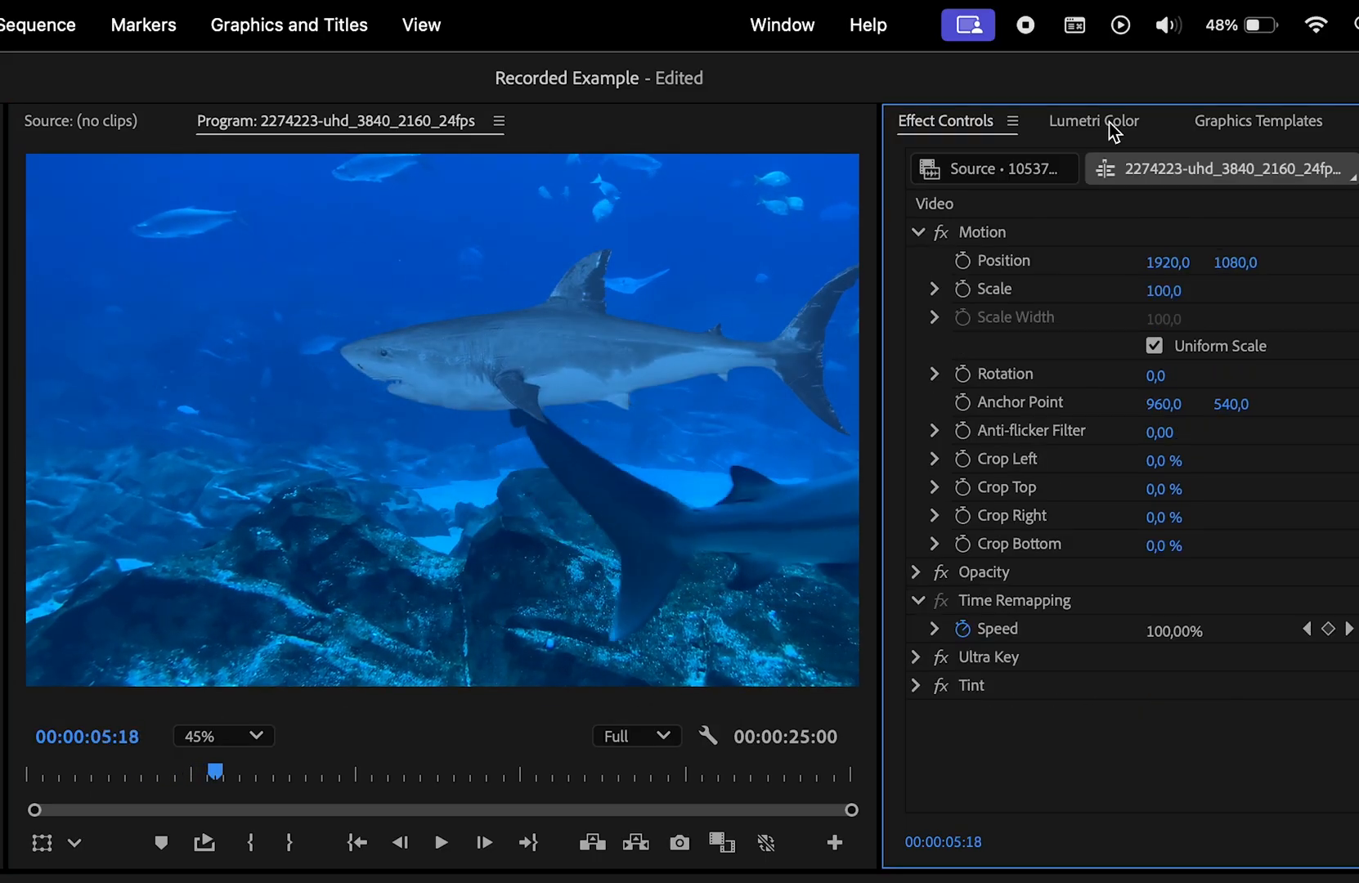
Step: In Lumetri Basic Correction, cool Temperature to -72.6, Saturation 161.7, and lower exposure and tone sliders
click(1095, 121)
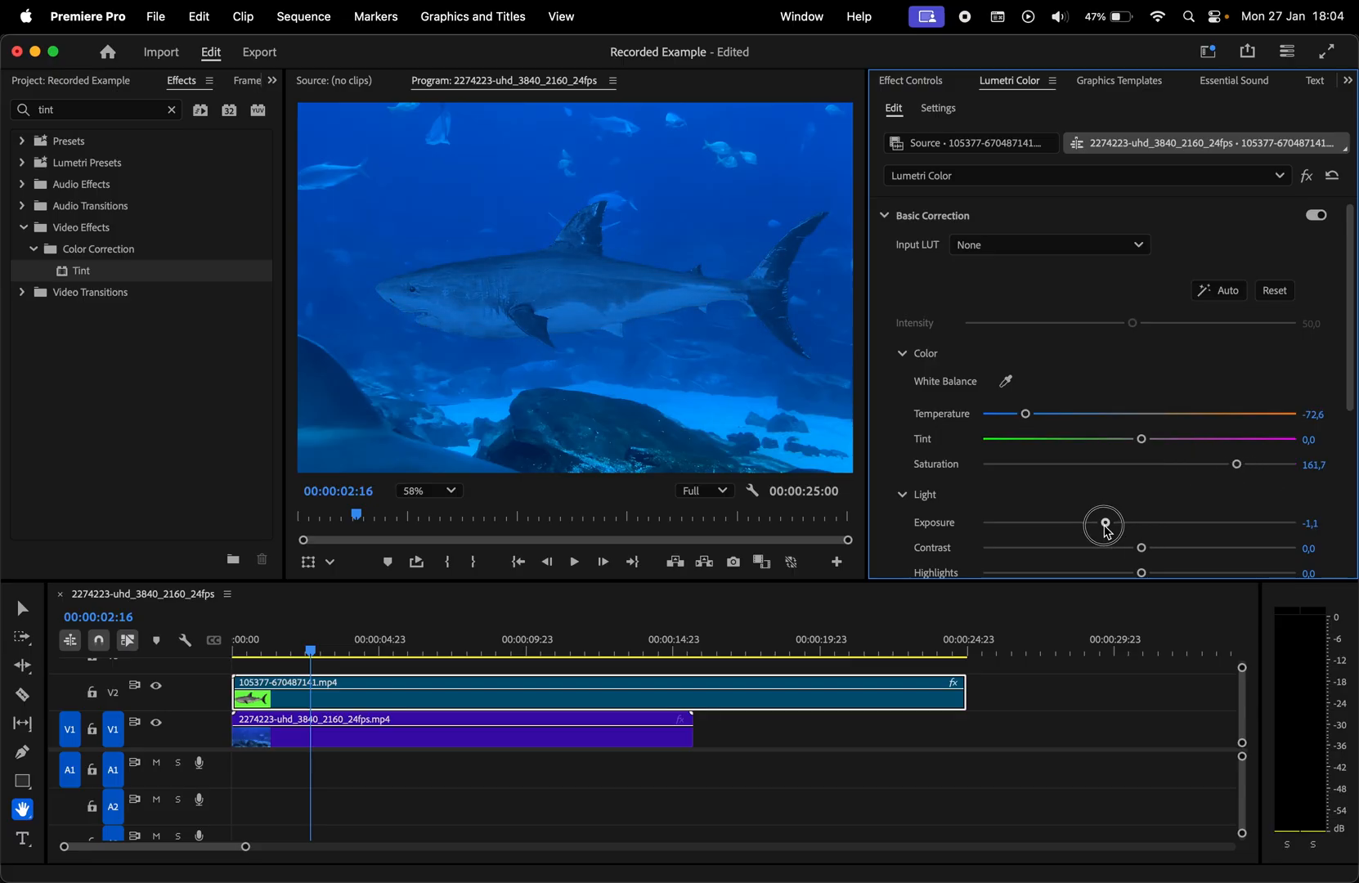
scroll(down, 3)
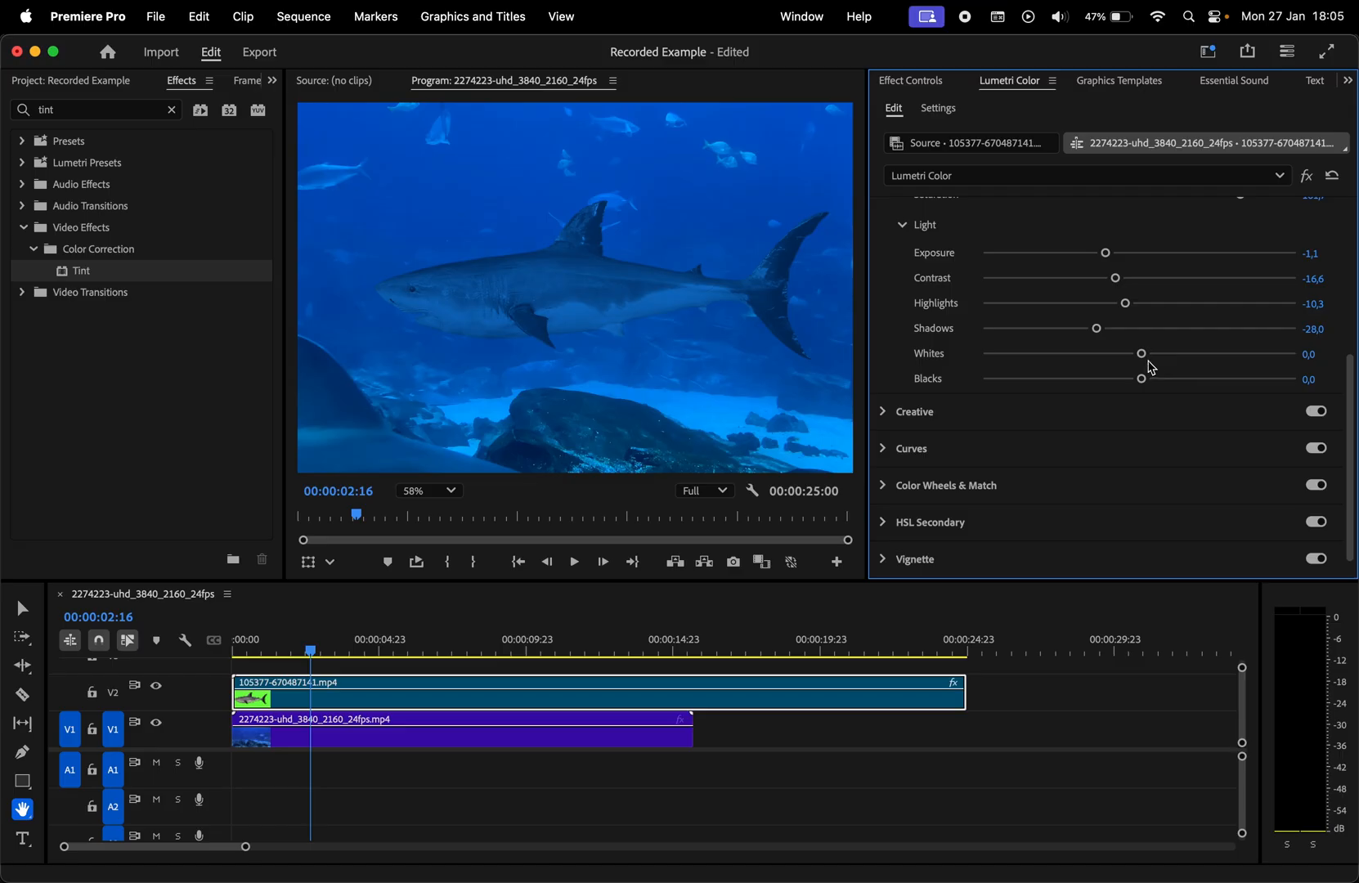
drag(1141, 378, 1256, 378)
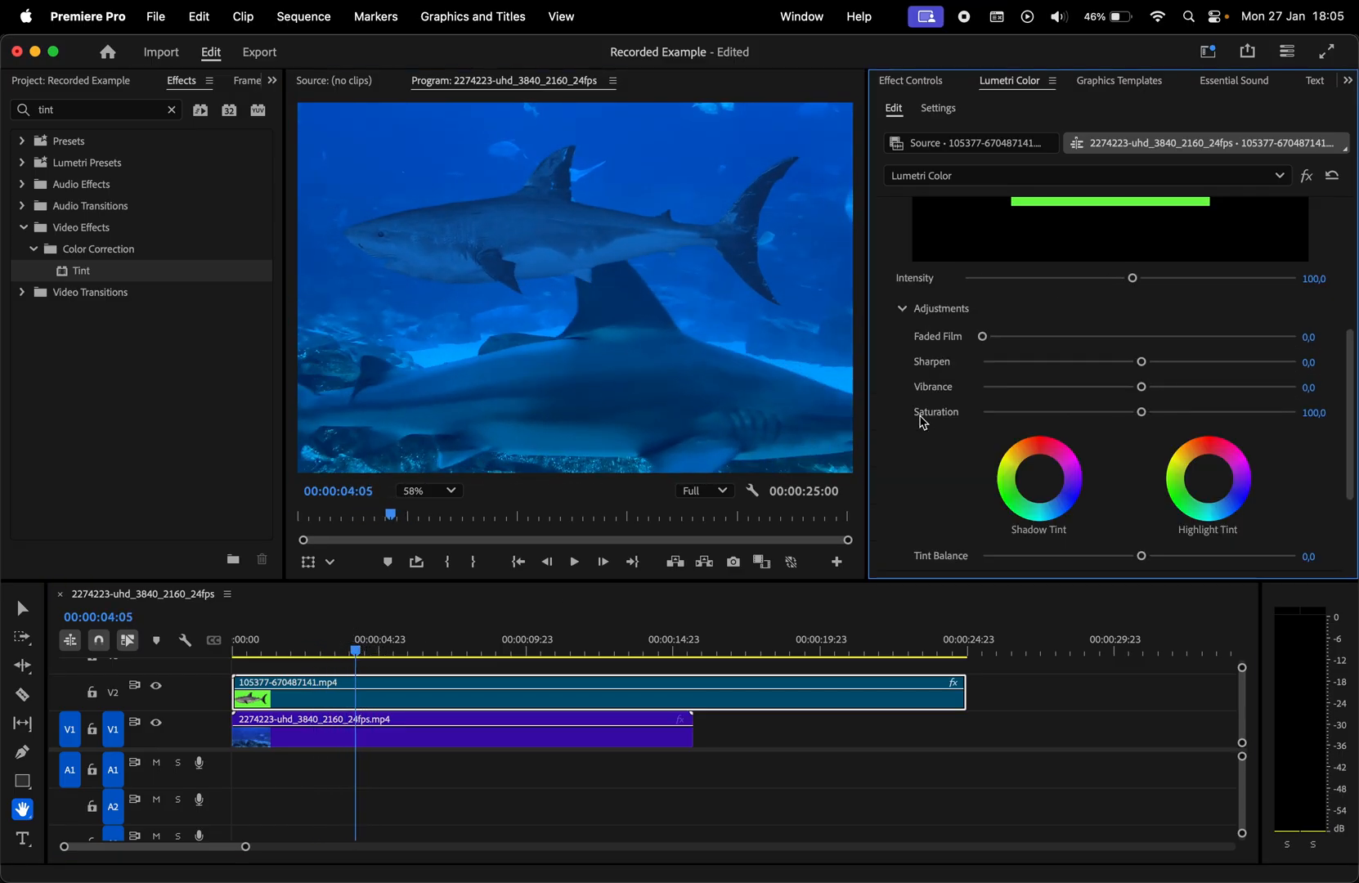
Step: Raise the Creative Faded Film slider and settle it at a subtle 6.3
drag(981, 337, 1135, 351)
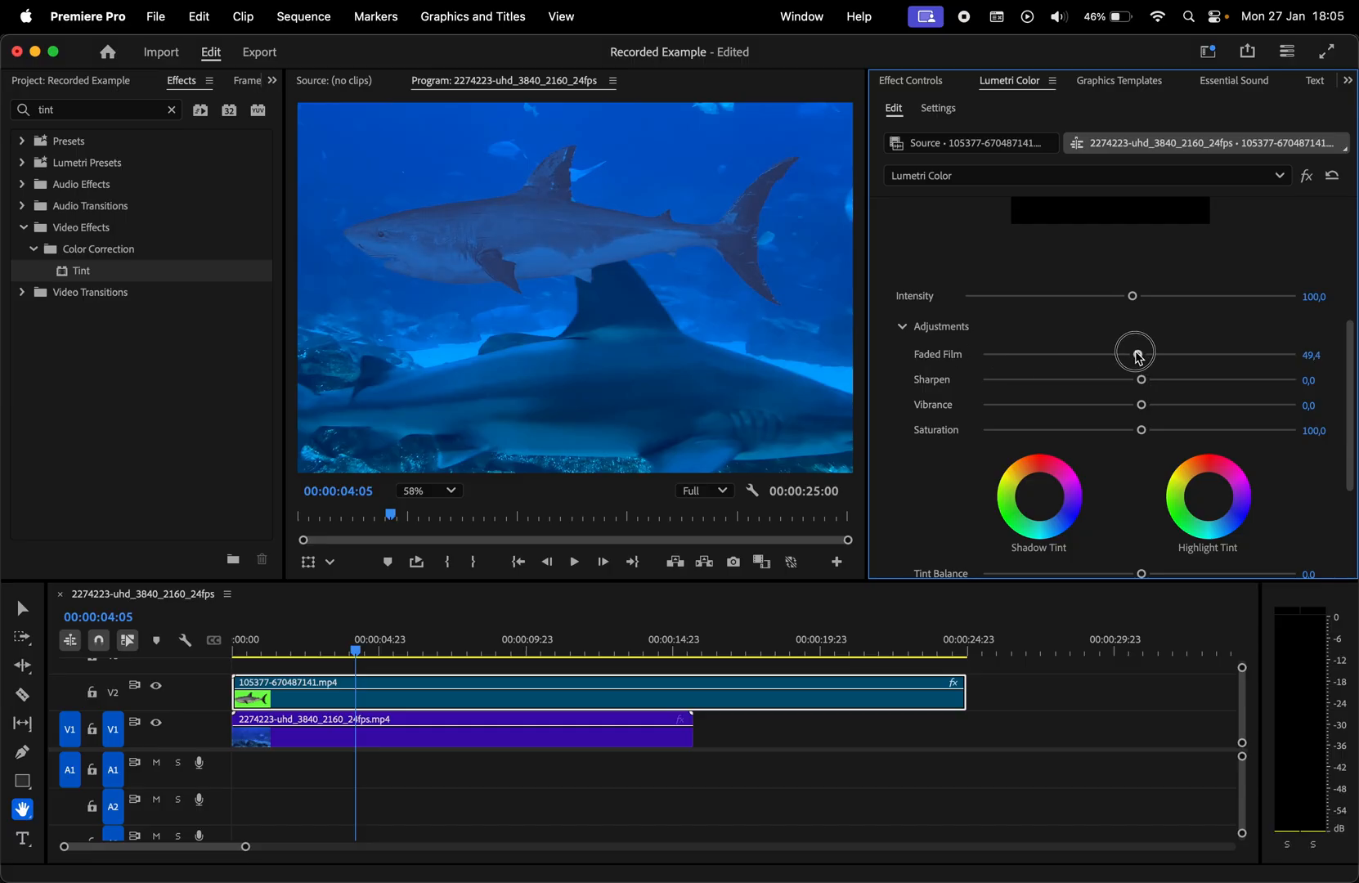
drag(1135, 353, 1001, 353)
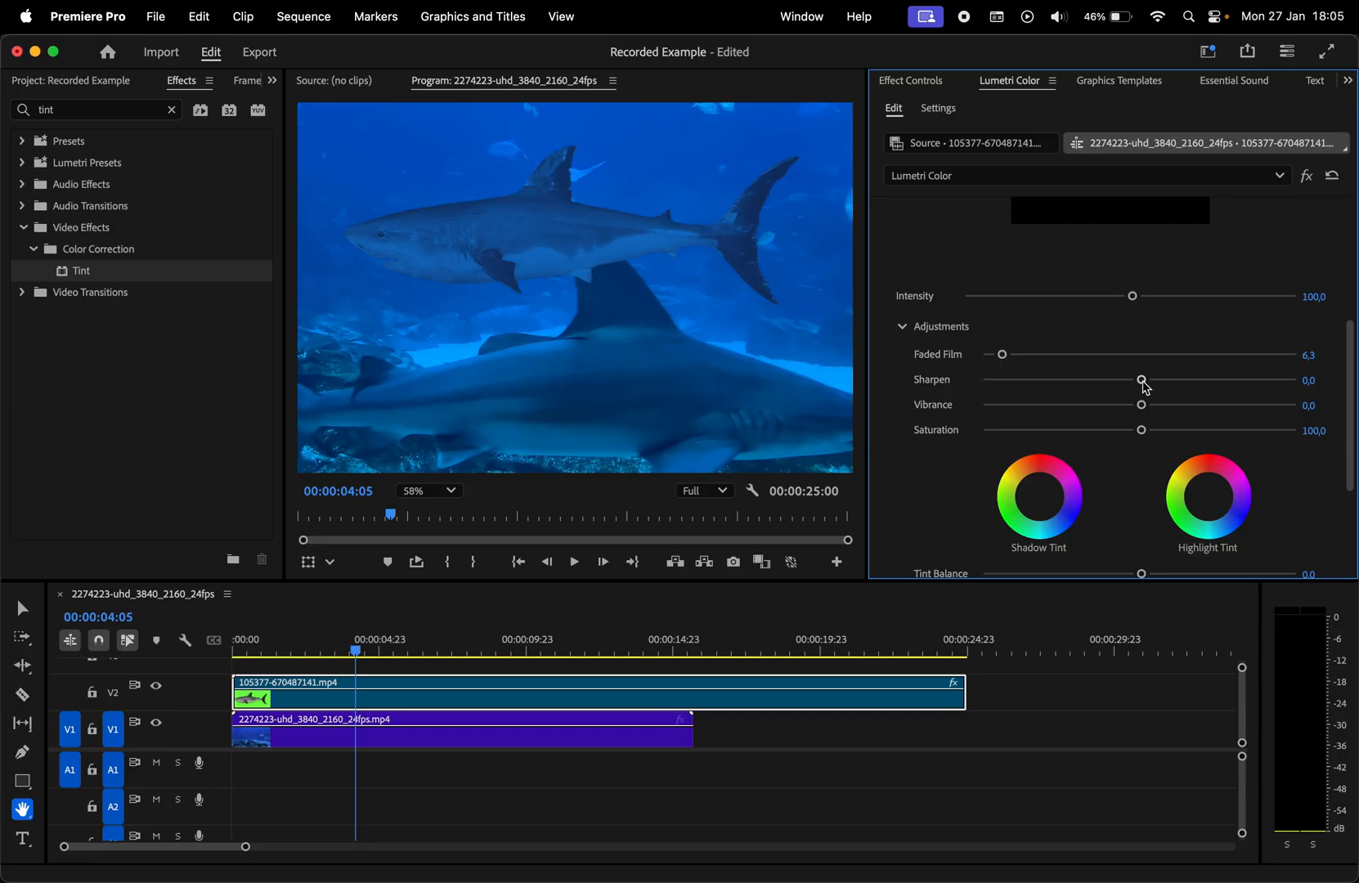
drag(1142, 379, 1120, 381)
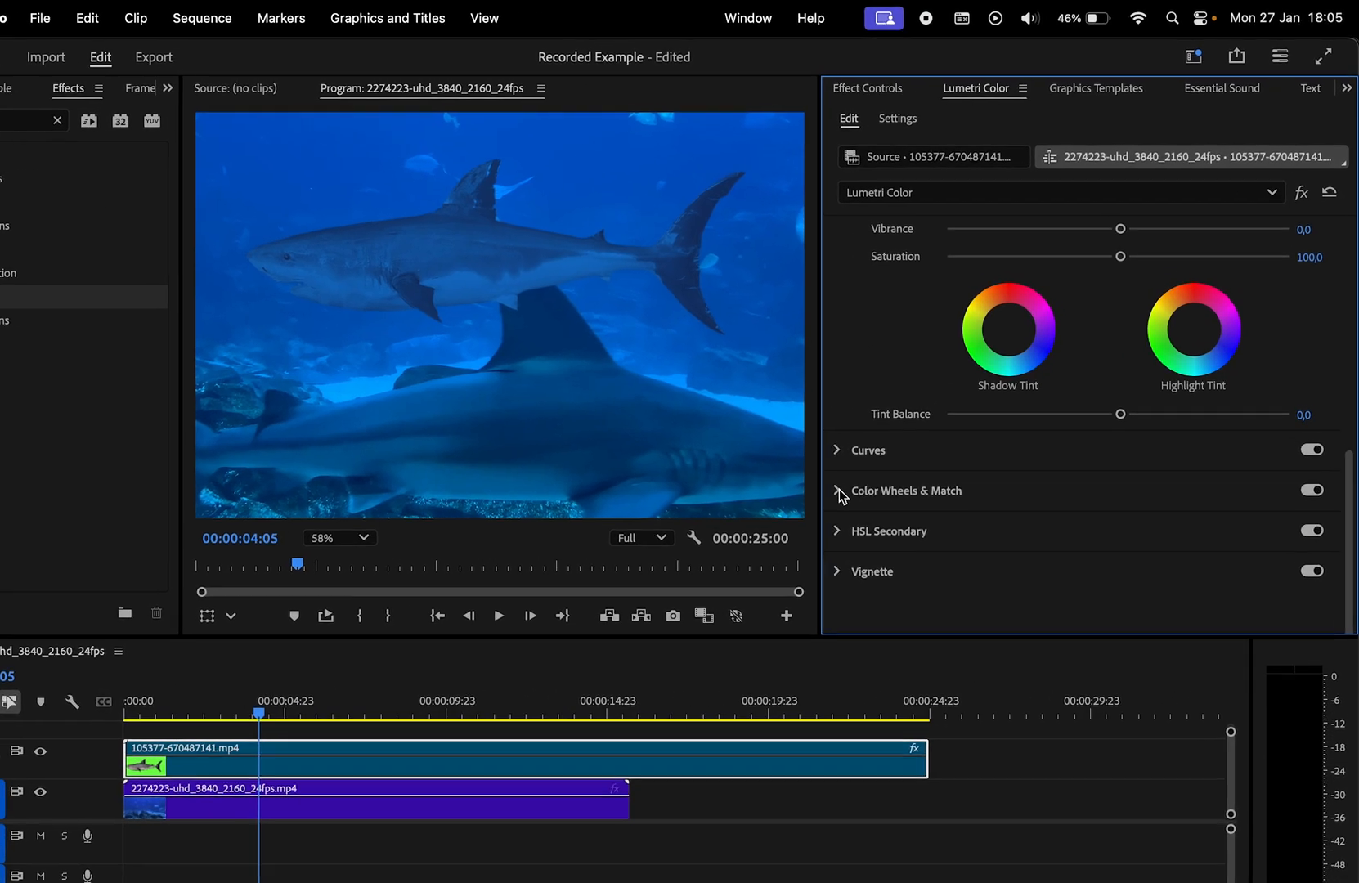
Step: Apply Color Match against an underwater reference frame in Comparison View, then adjust the RGB curve
click(838, 490)
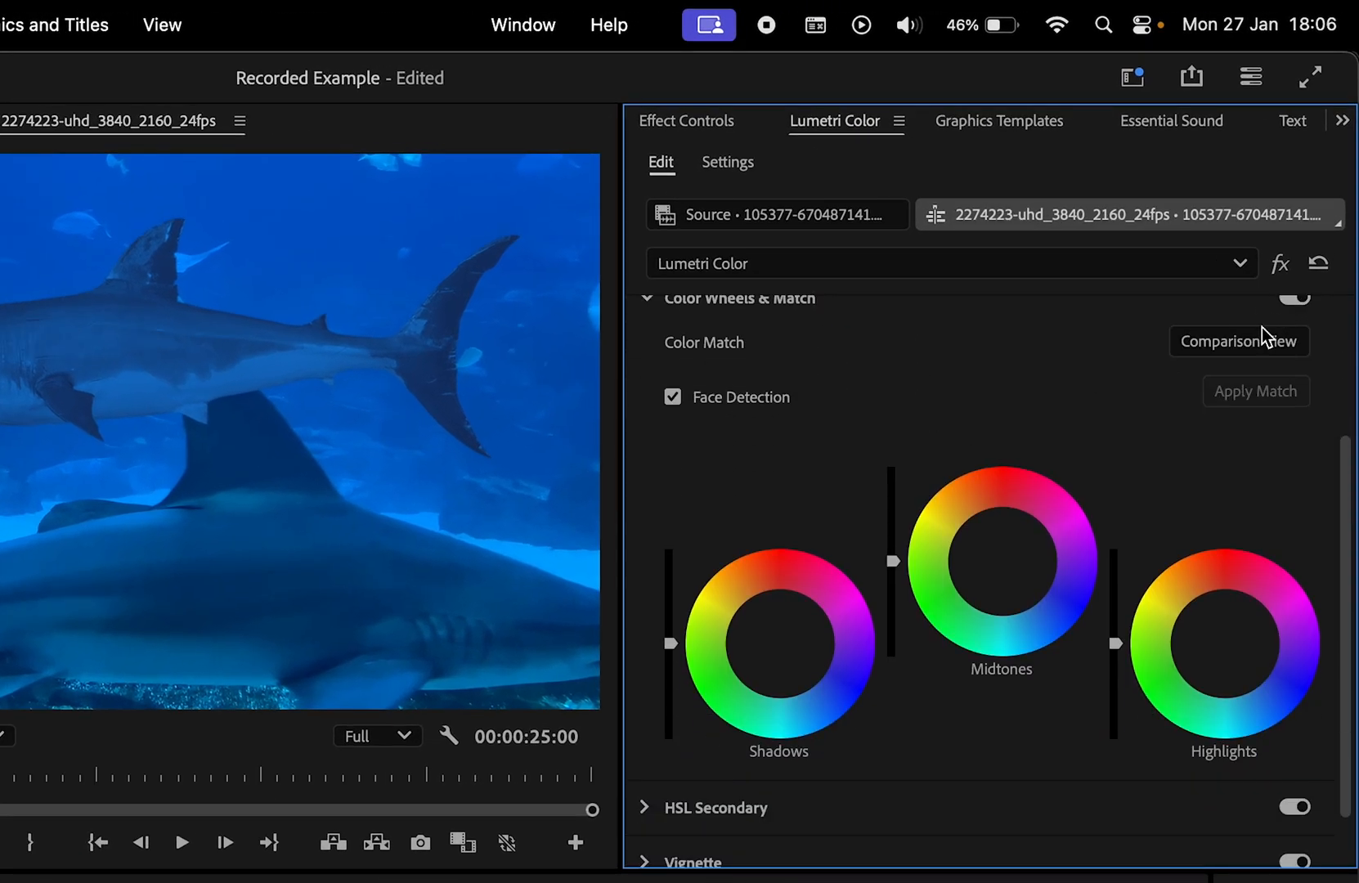
click(1238, 340)
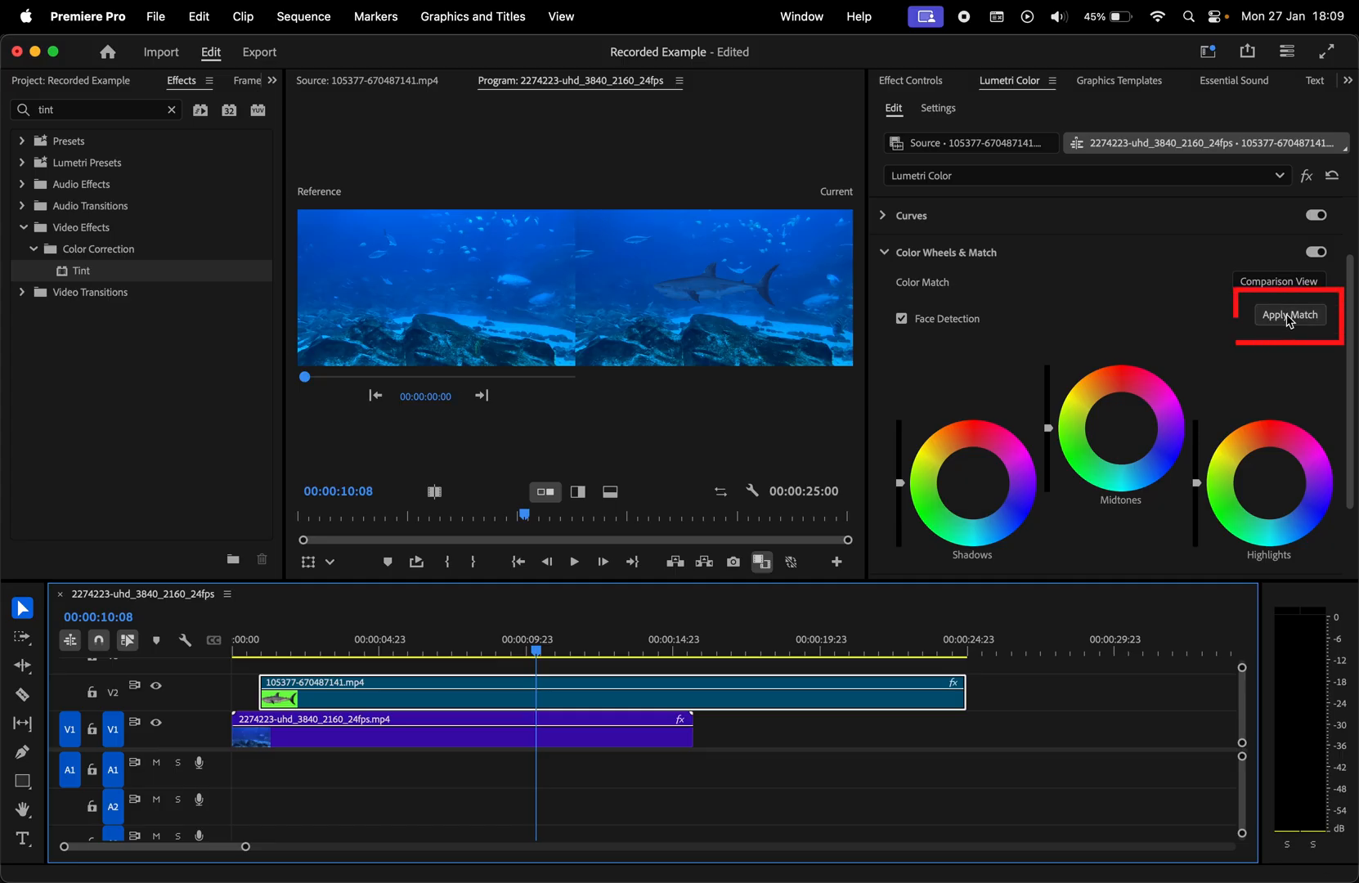
click(1289, 314)
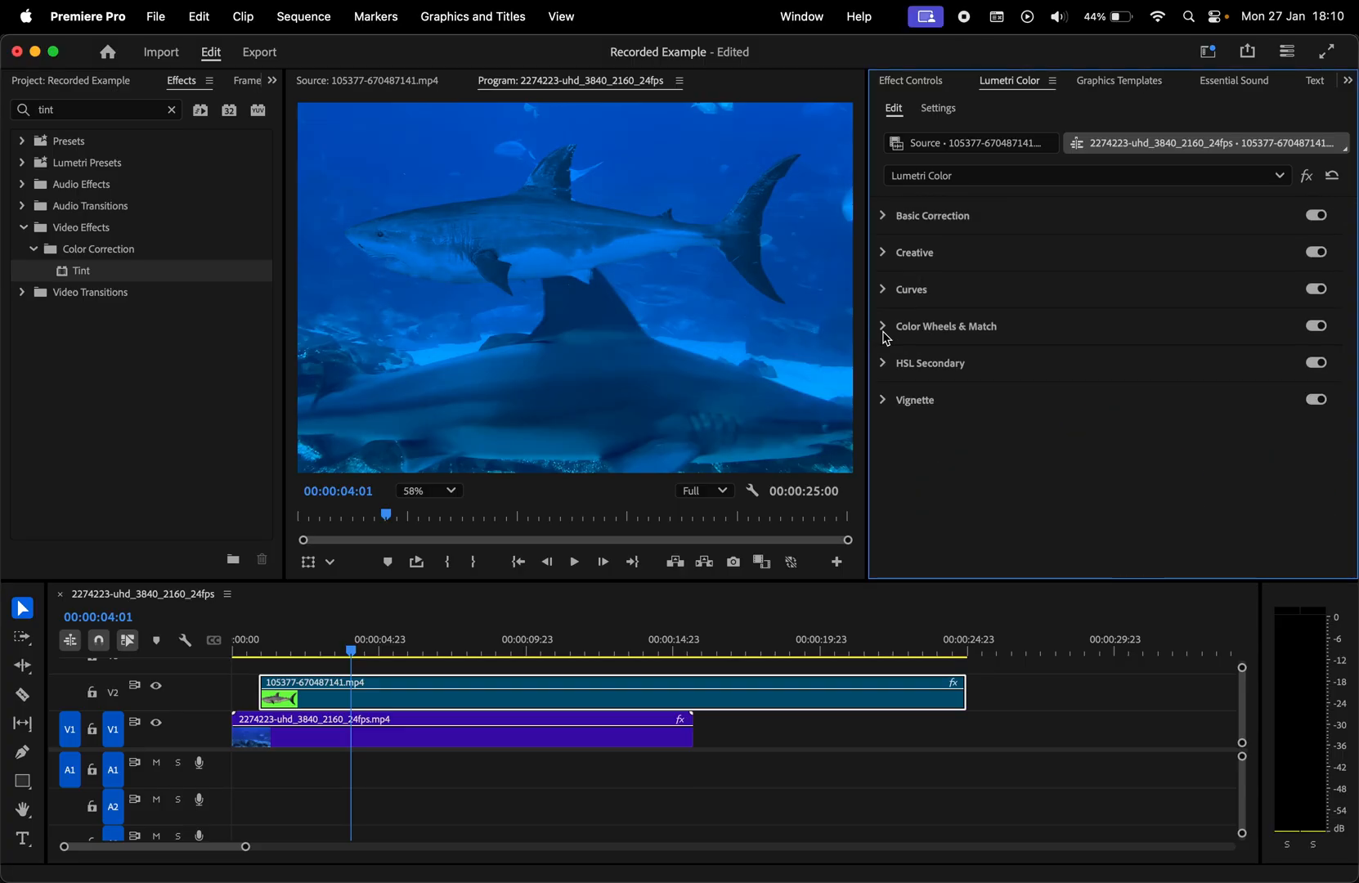
click(911, 288)
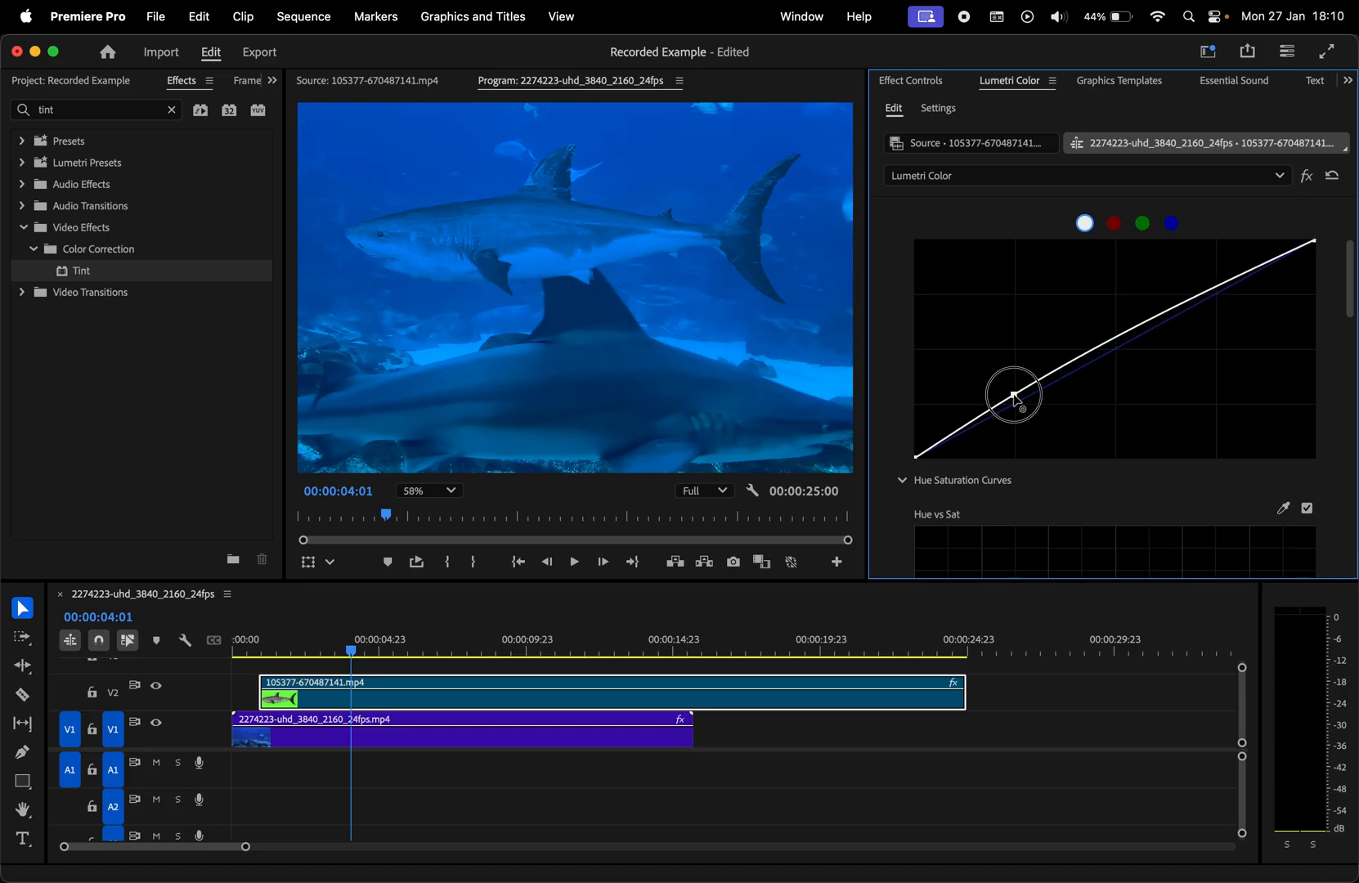
click(907, 80)
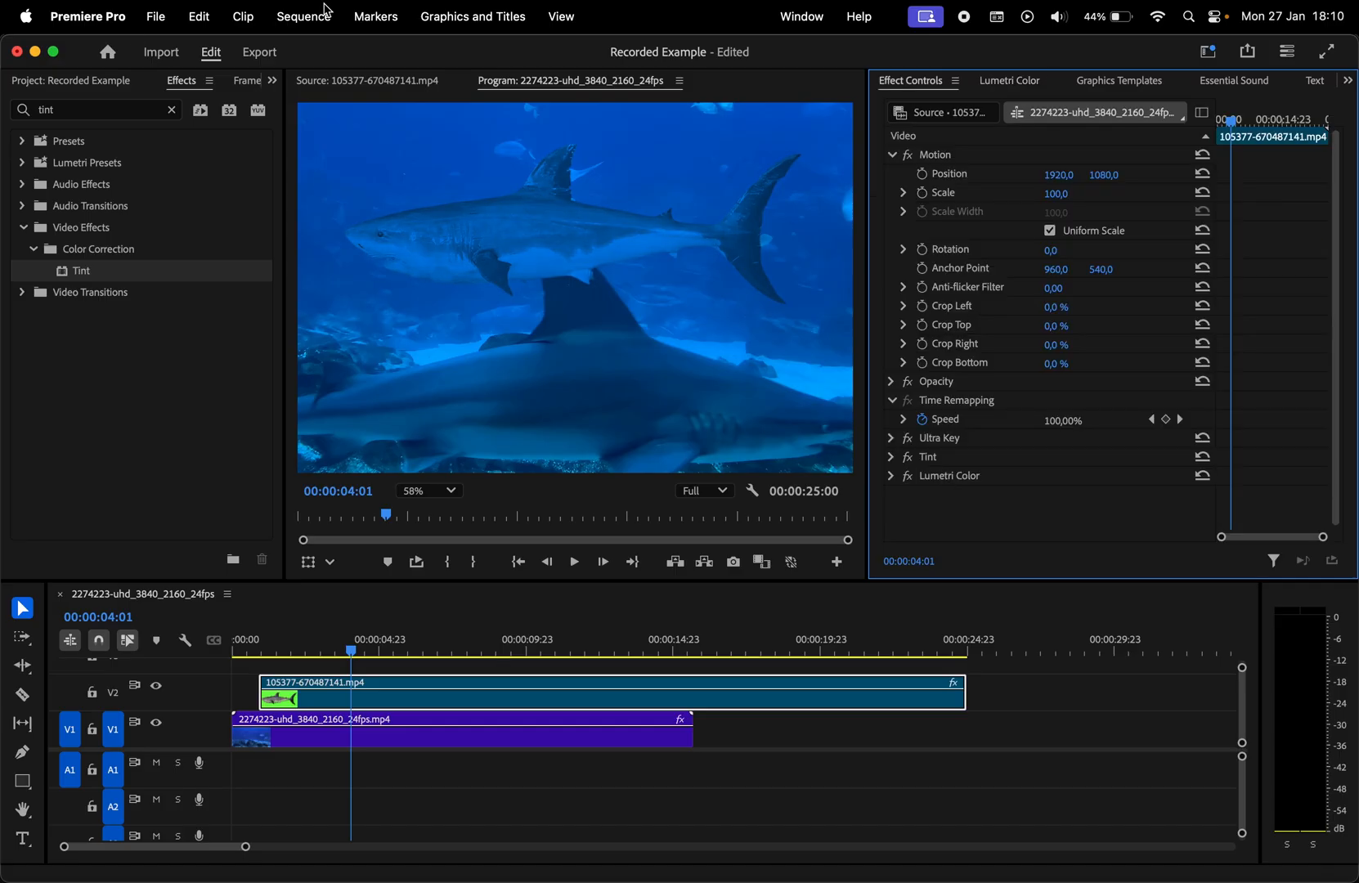
Step: Add a second Lumetri Color to the shark clip and search Effects for Directional Blur
text(lumetri color)
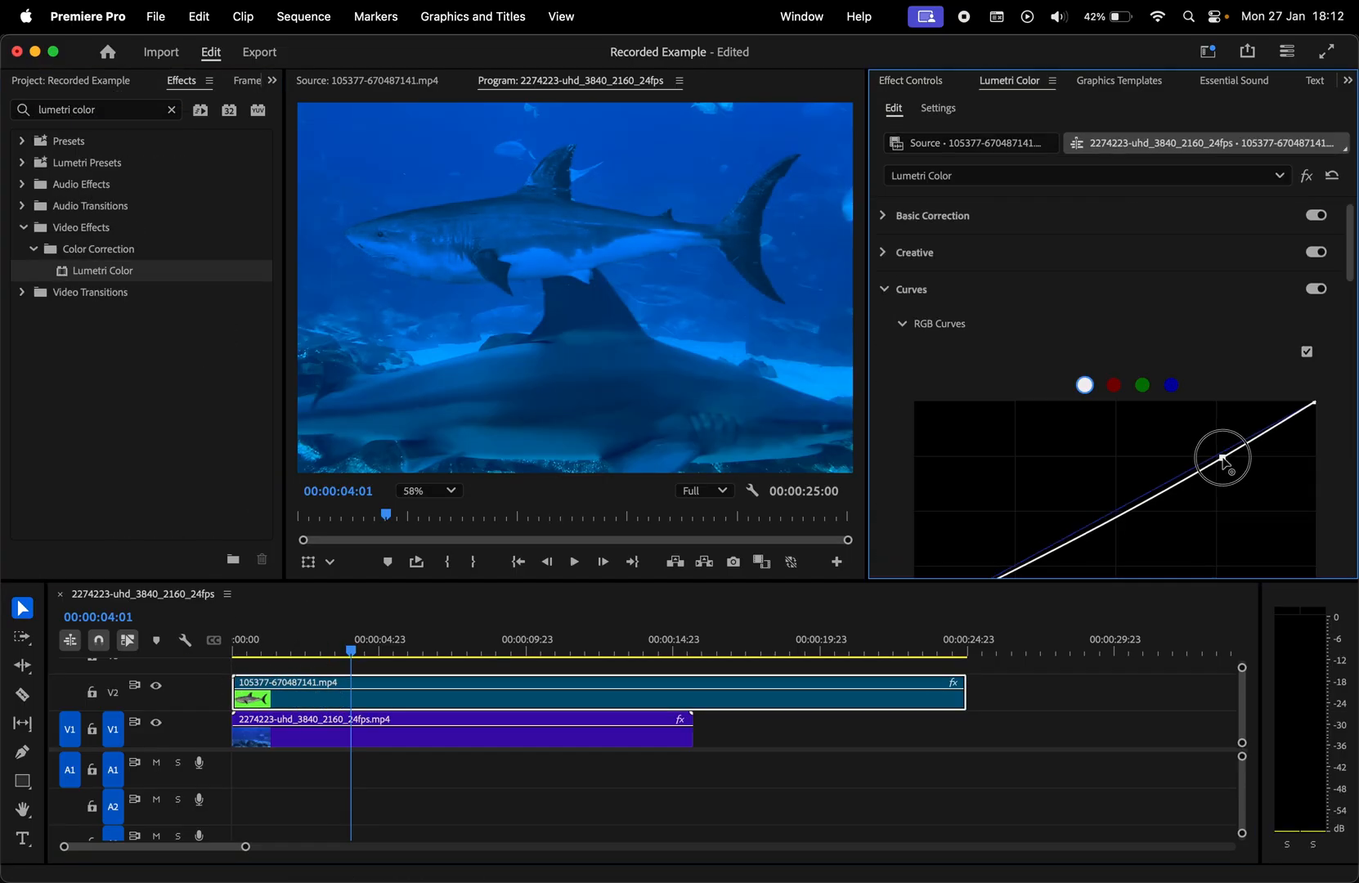
text(directiona)
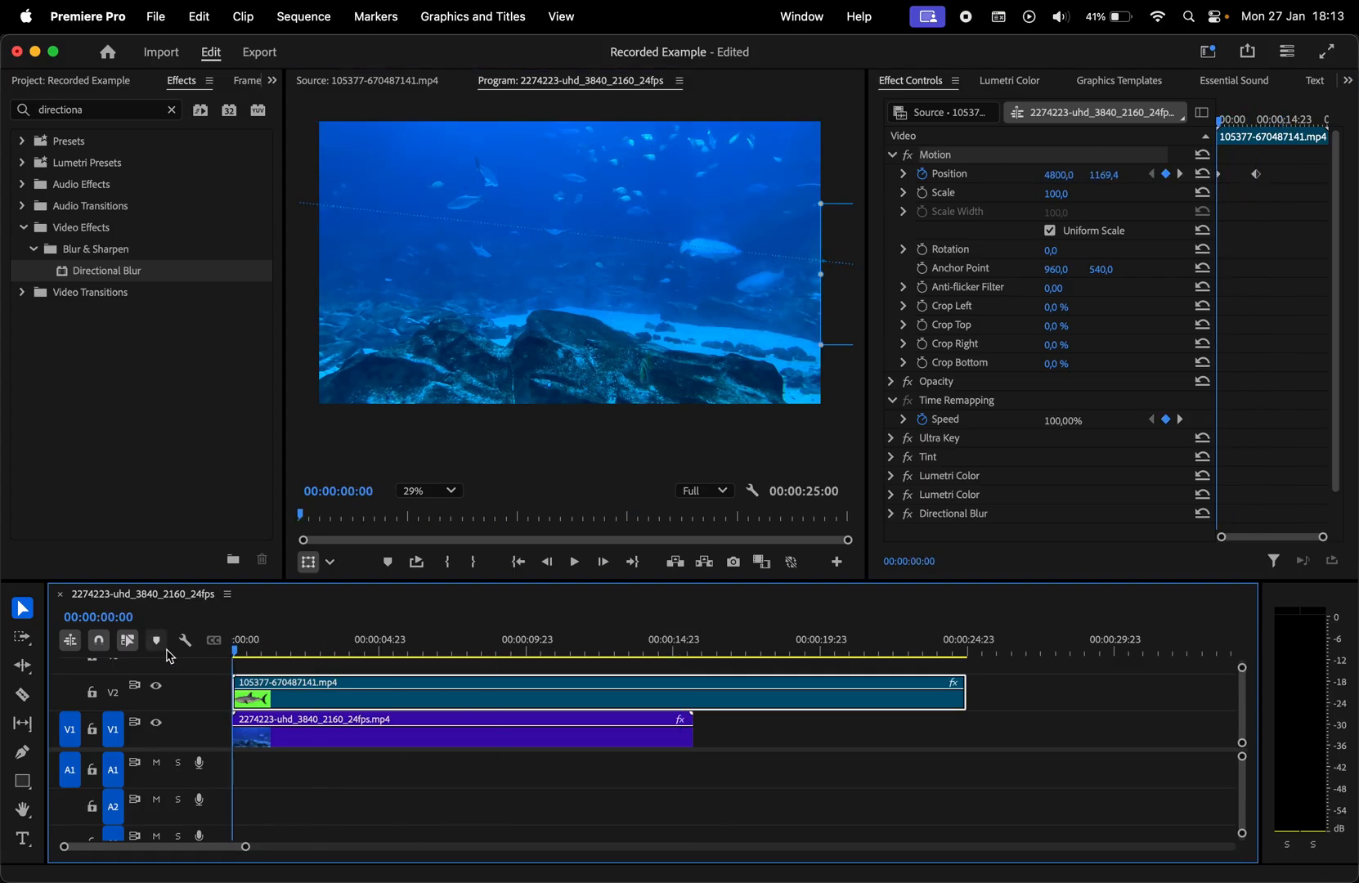
Step: Apply Directional Blur and keyframe the shark's start Position at 4800, 1169.4 off-screen right
click(572, 561)
text(find e)
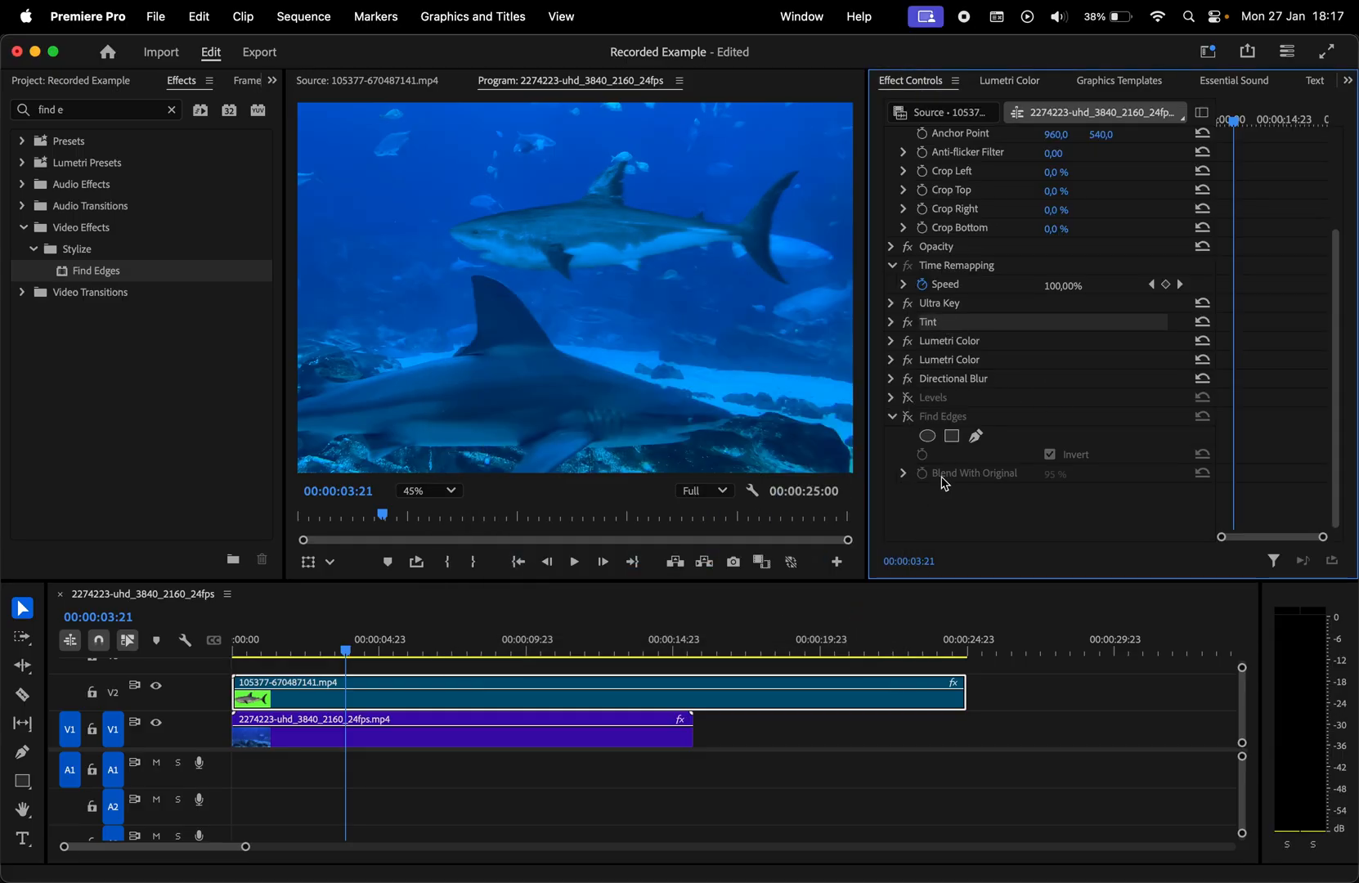
Step: With Levels and Find Edges switched off, expand the second Lumetri Color's settings
click(902, 327)
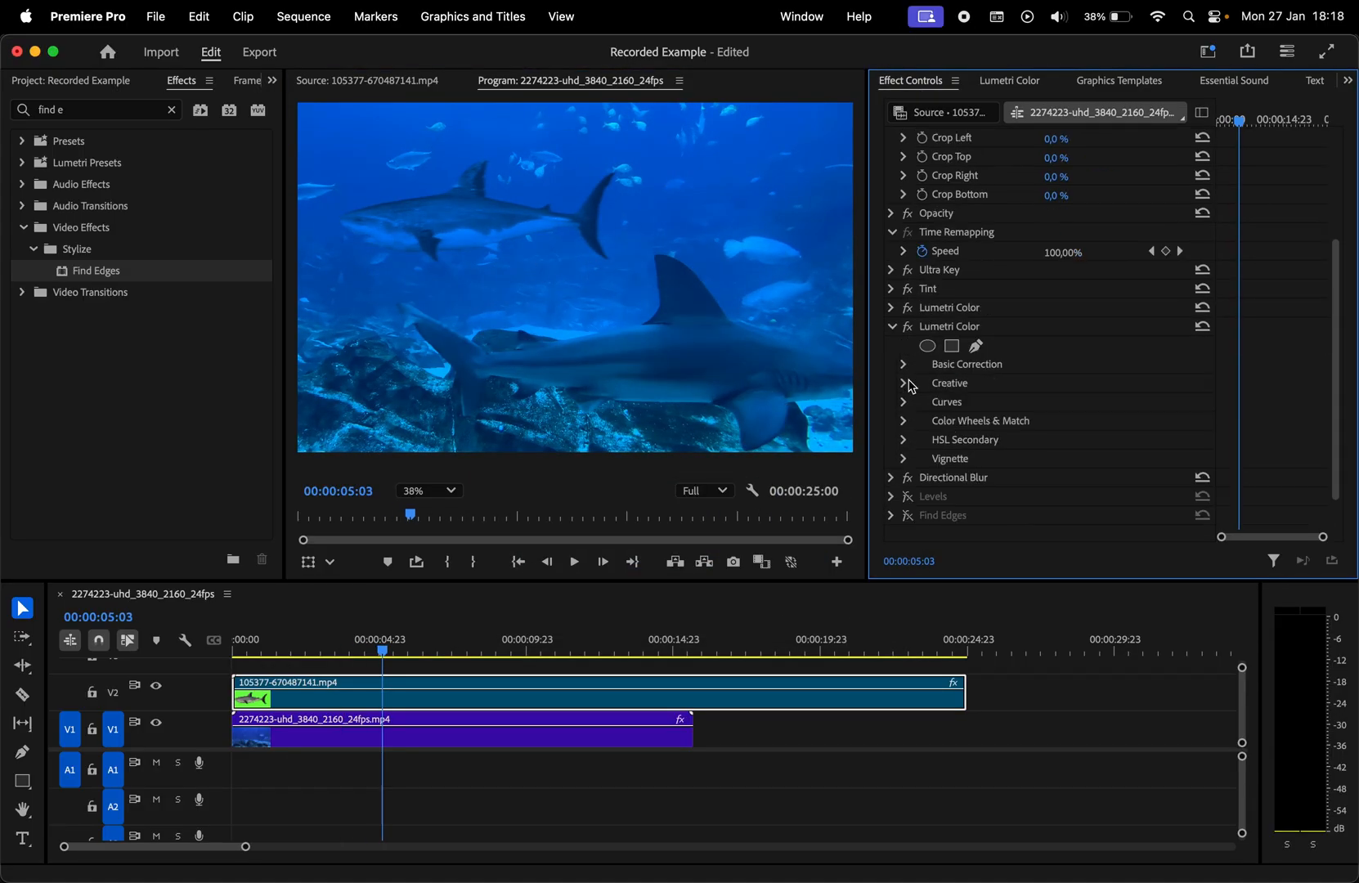